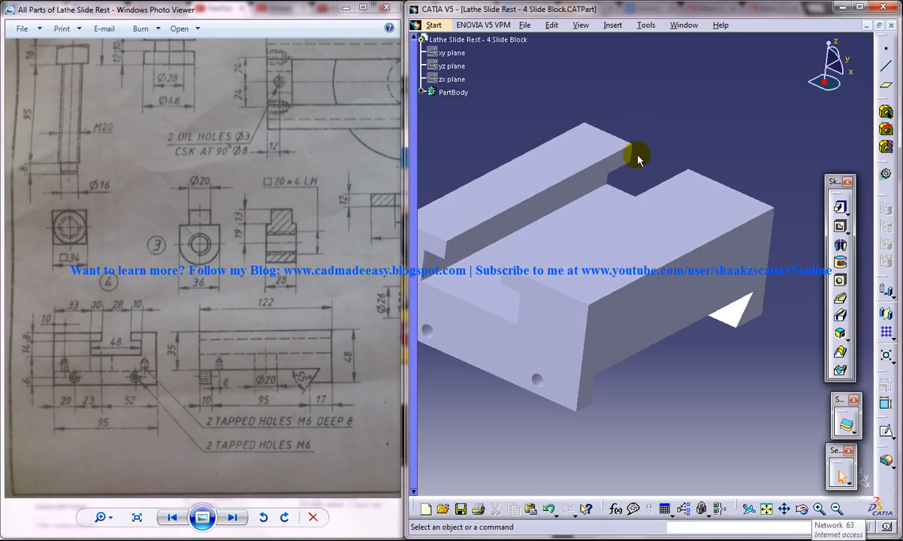
Step: Orbit the slide block and switch to the slide rest assembly for reference
drag(637, 158, 676, 172)
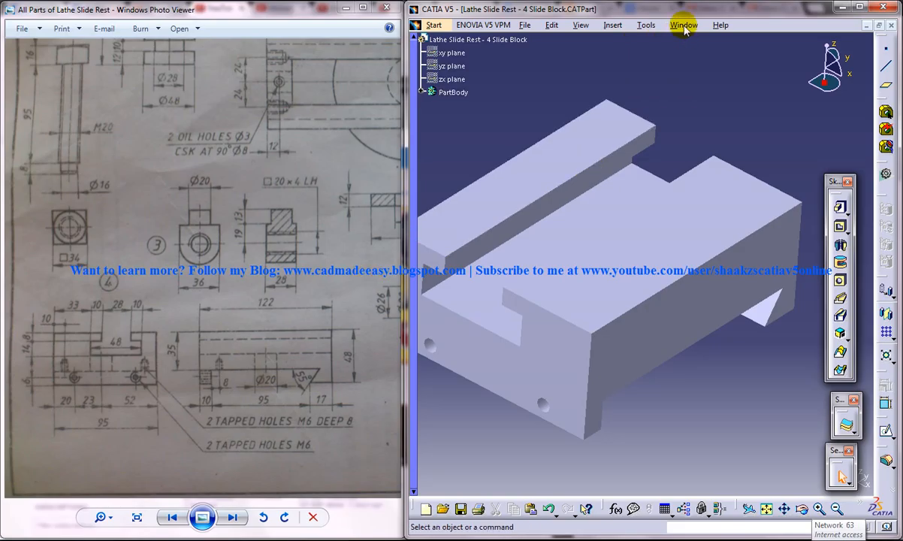
click(683, 25)
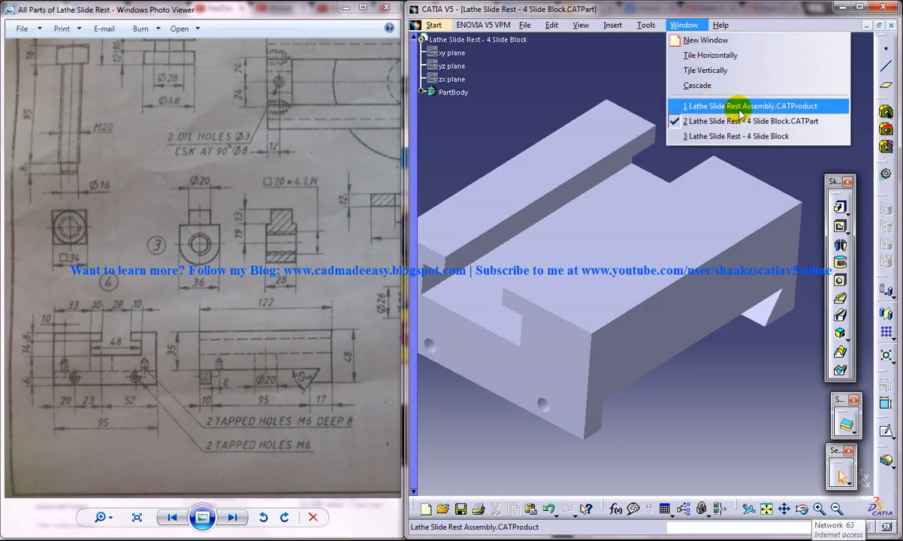
click(740, 105)
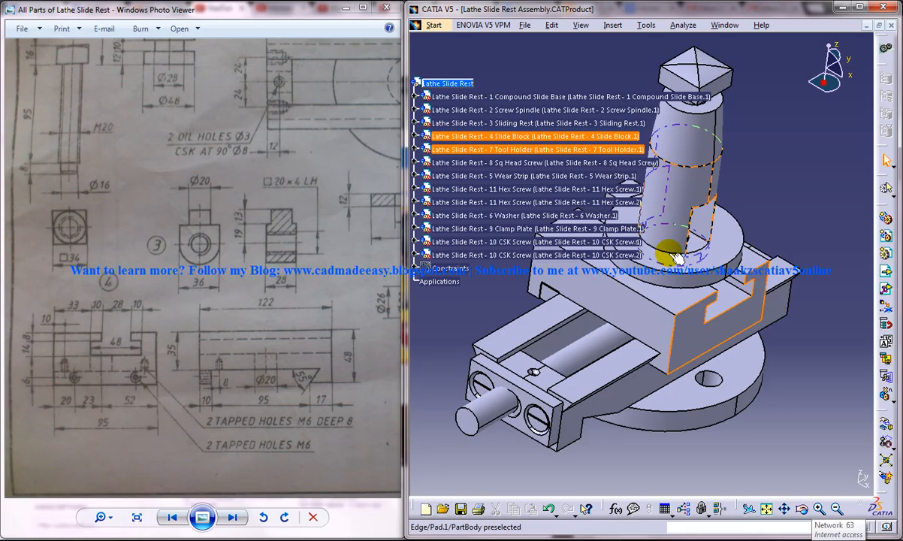
Step: Return to the slide block and dimension the hole centre in its positioning sketch
click(725, 25)
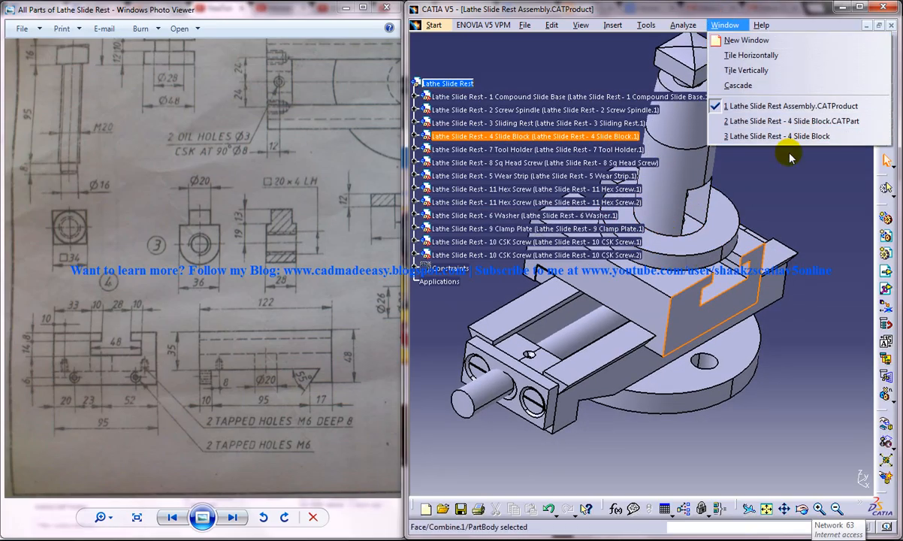
click(777, 136)
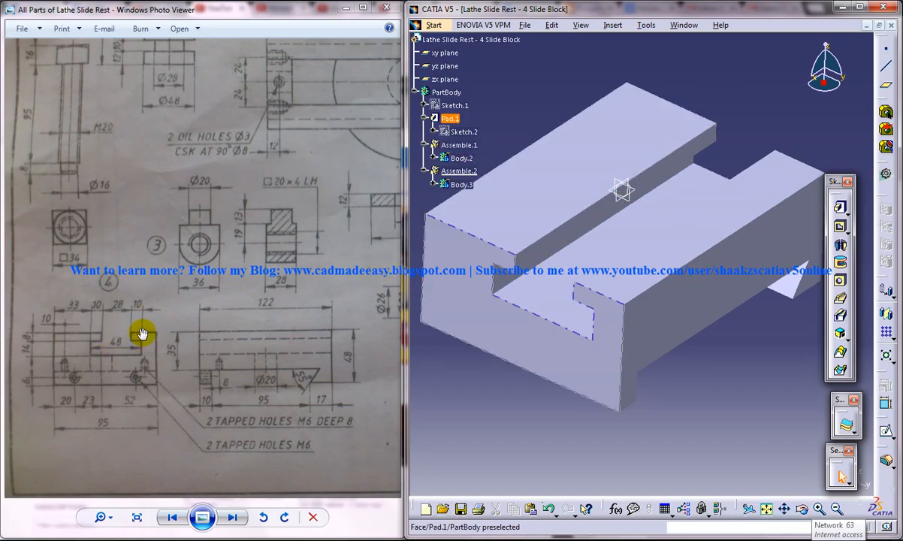
mouse_move(88, 381)
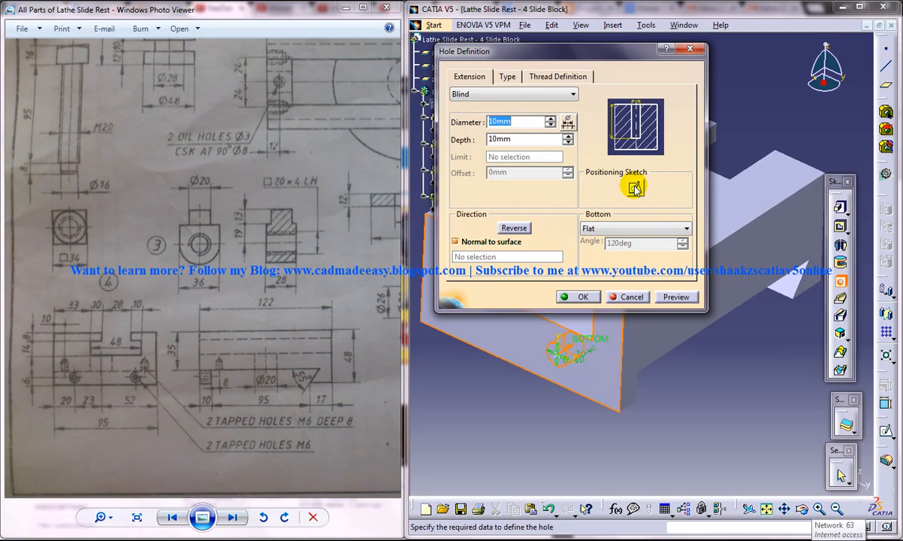
click(635, 187)
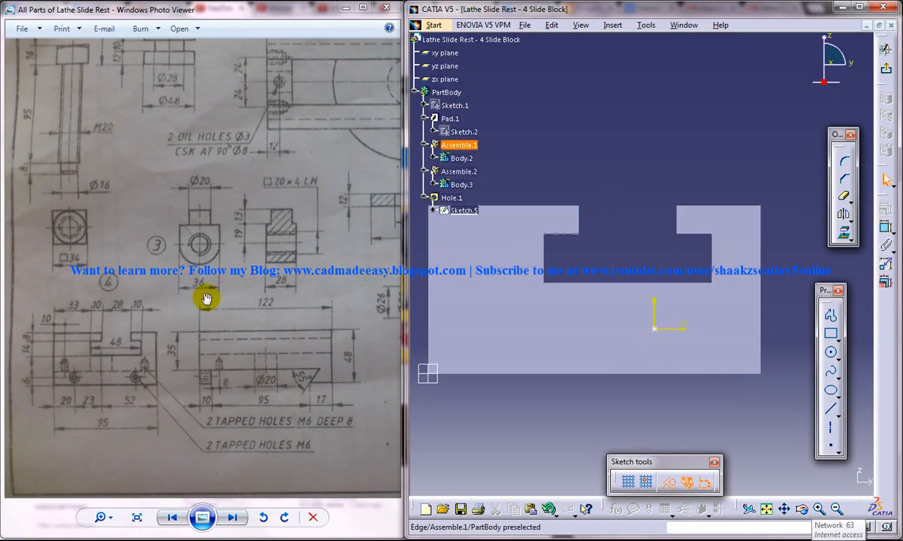
mouse_move(122, 363)
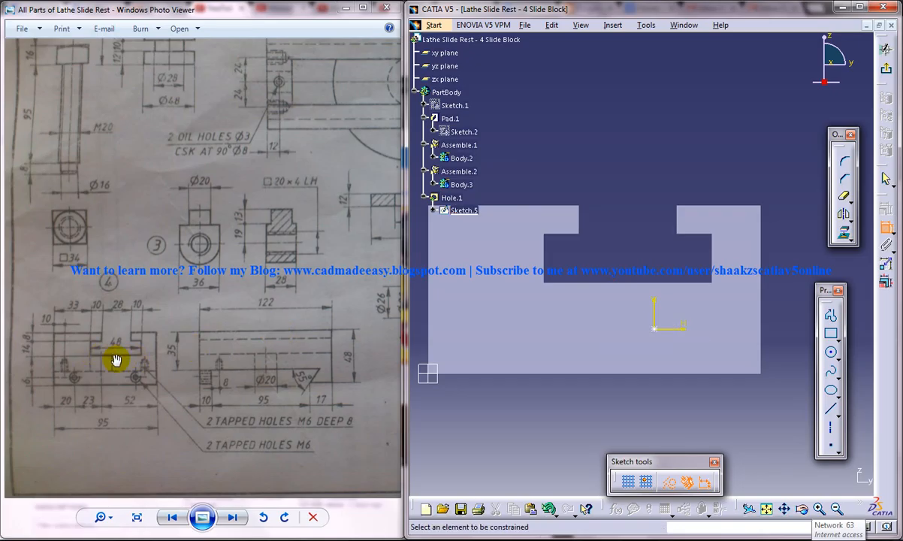
mouse_move(77, 364)
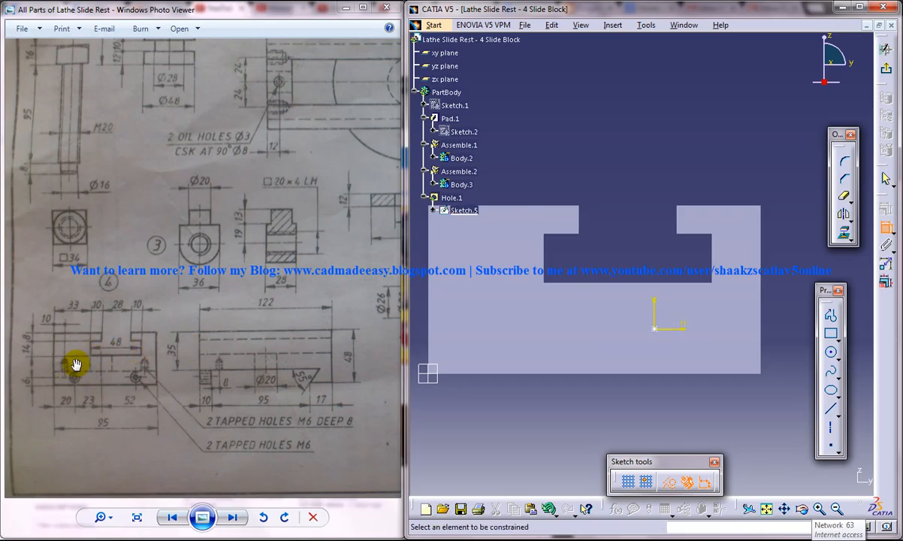
mouse_move(413, 324)
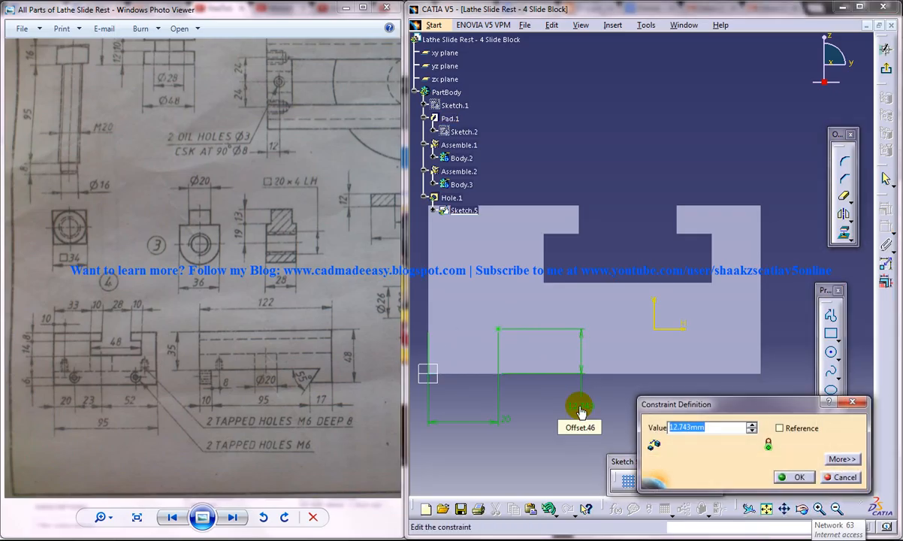
click(794, 477)
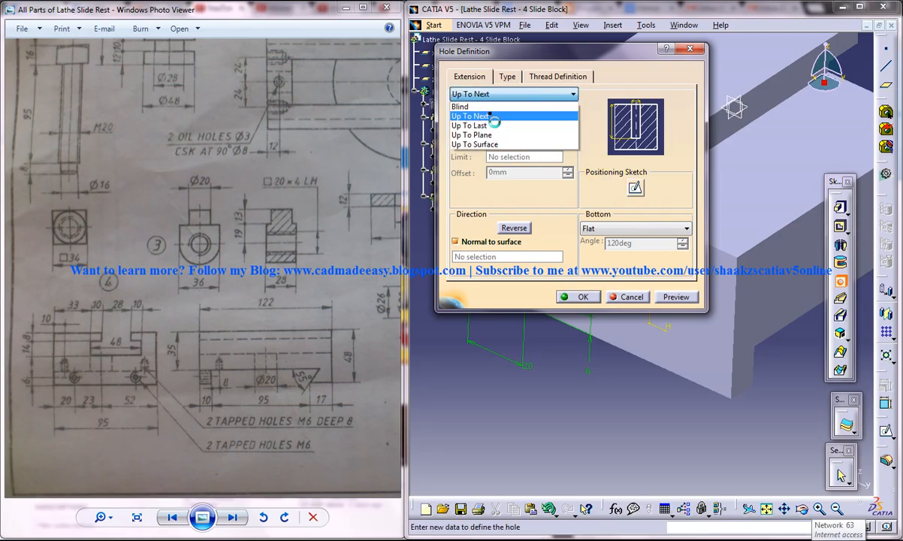
Step: Finish the first hole as Up To Next and dimension the second hole's centre from the edge
click(470, 115)
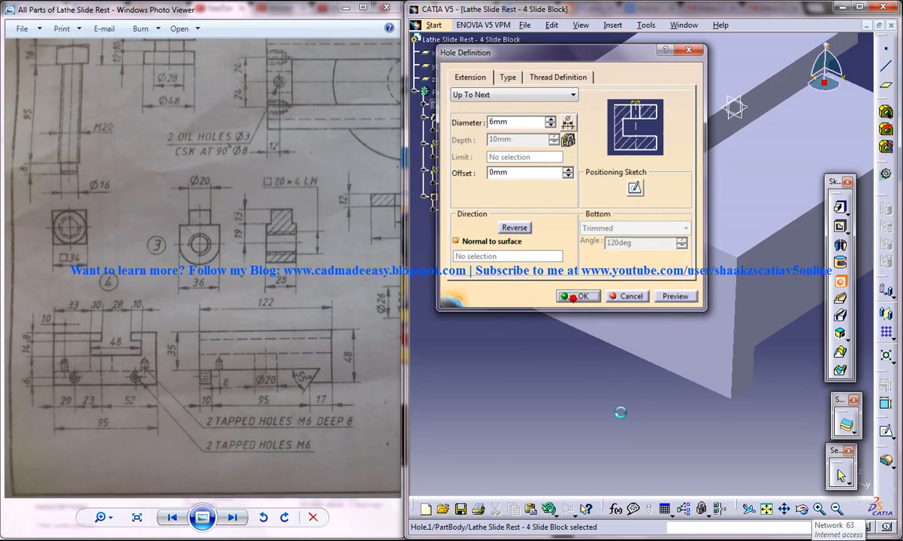
click(578, 295)
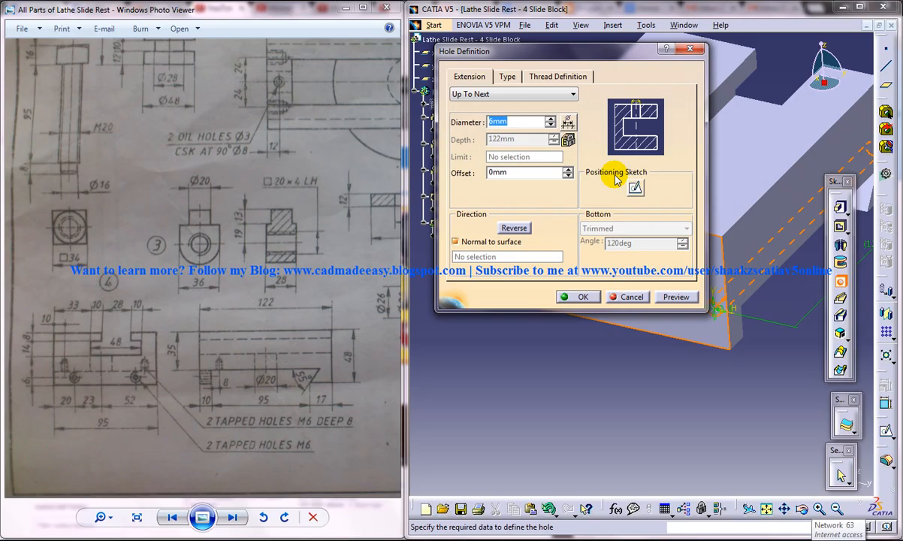
click(631, 297)
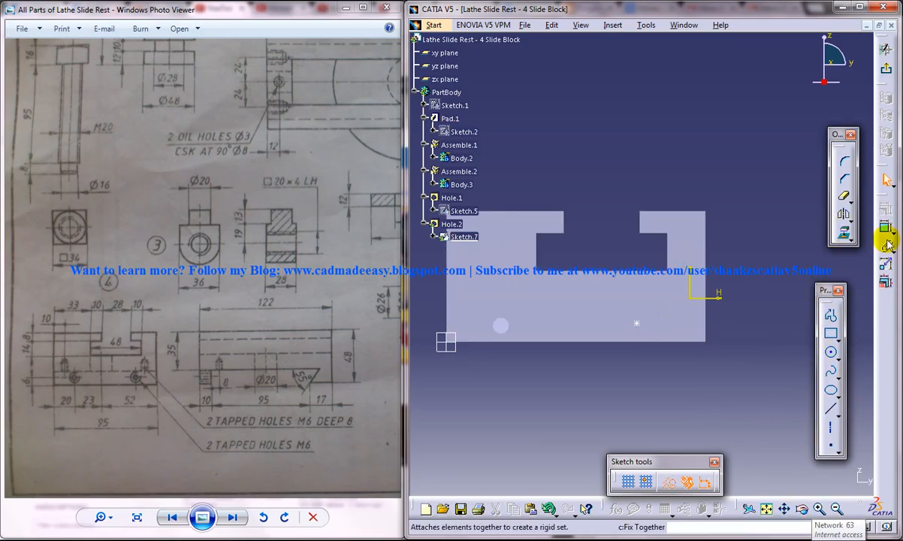
click(636, 323)
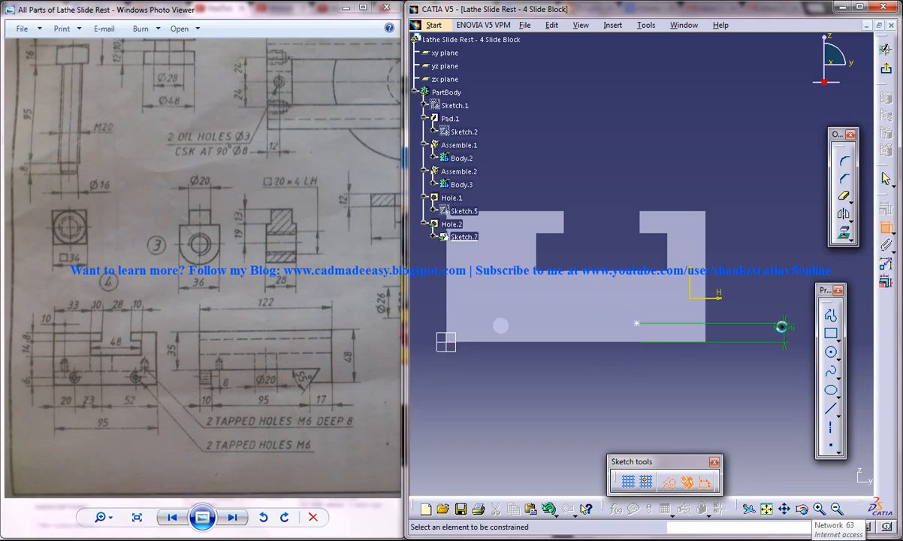
double_click(784, 326)
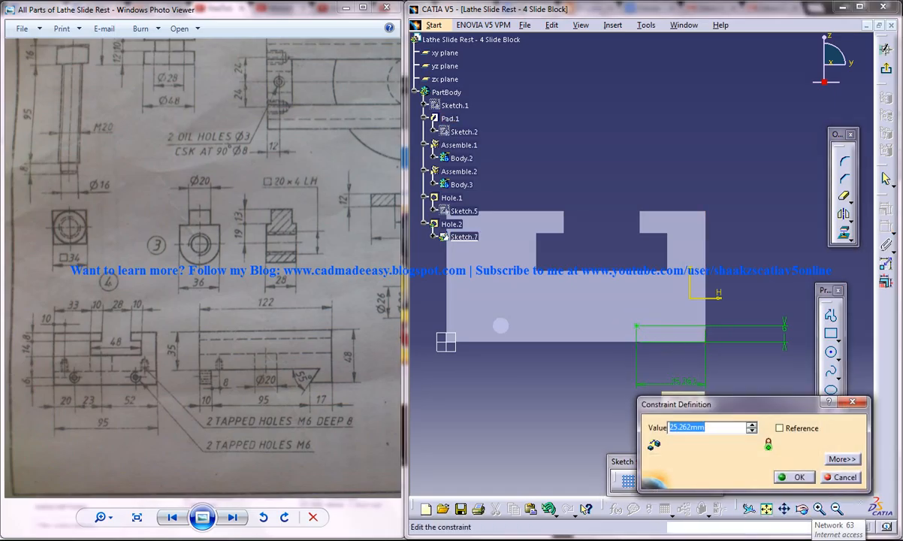
click(793, 477)
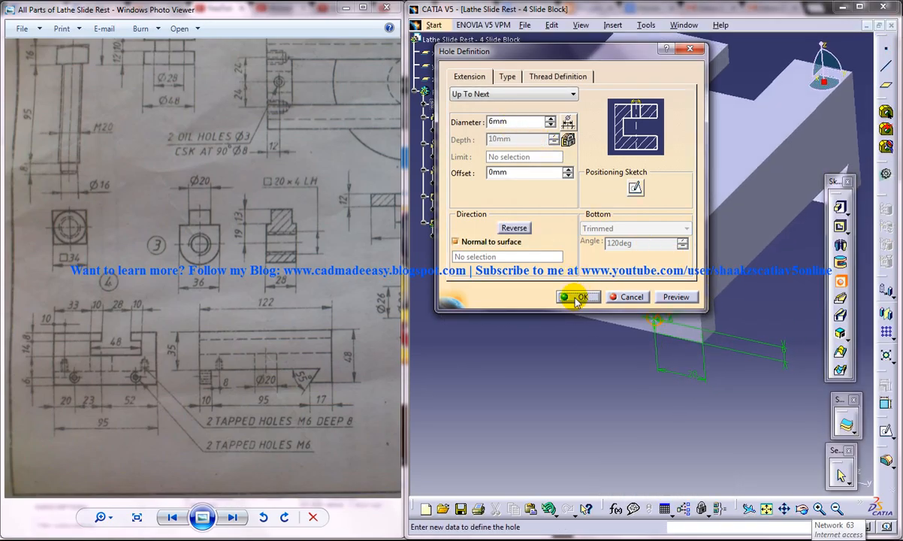
Step: Confirm the second hole, then position a third hole and make it blind, 8 mm deep
click(579, 296)
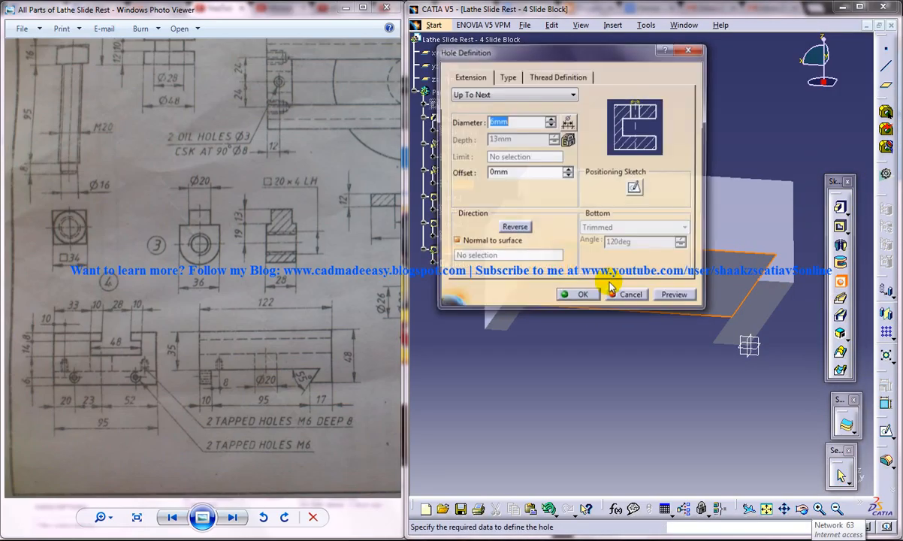
click(578, 294)
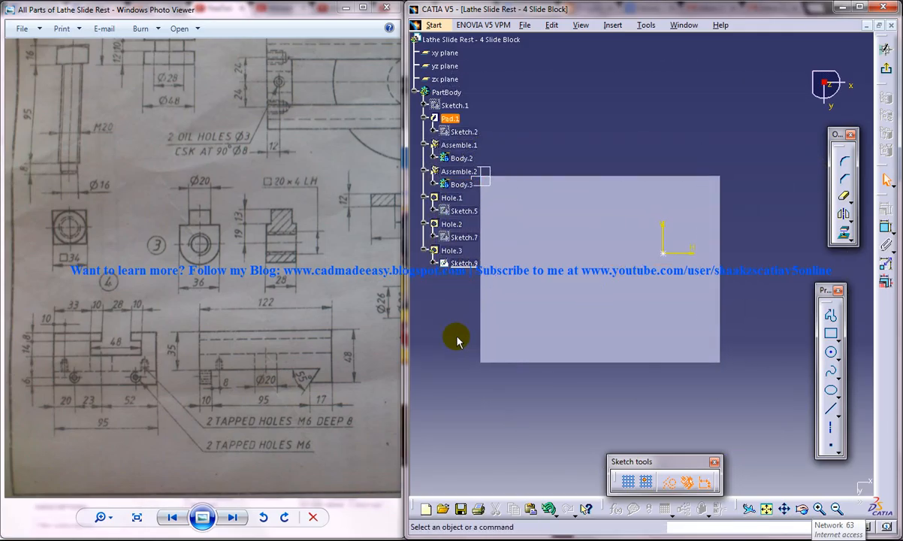
mouse_move(670, 453)
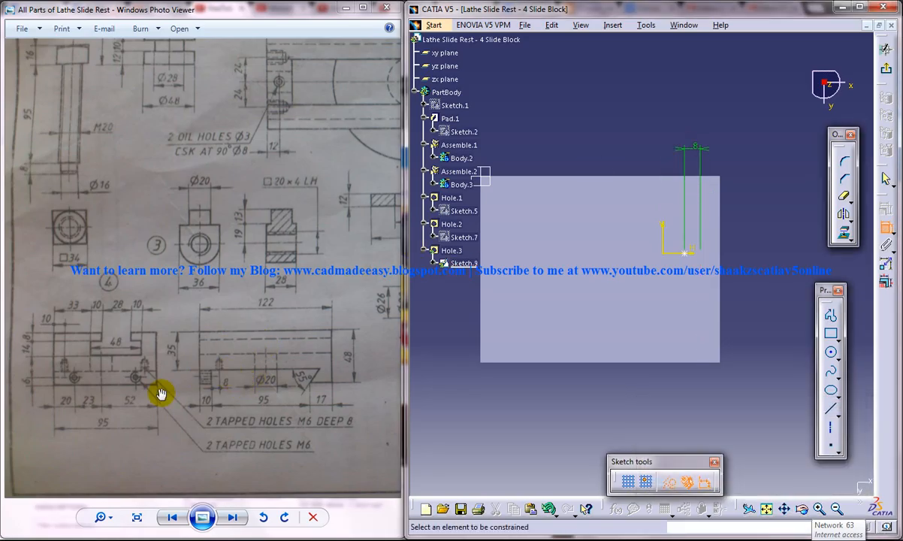
mouse_move(143, 404)
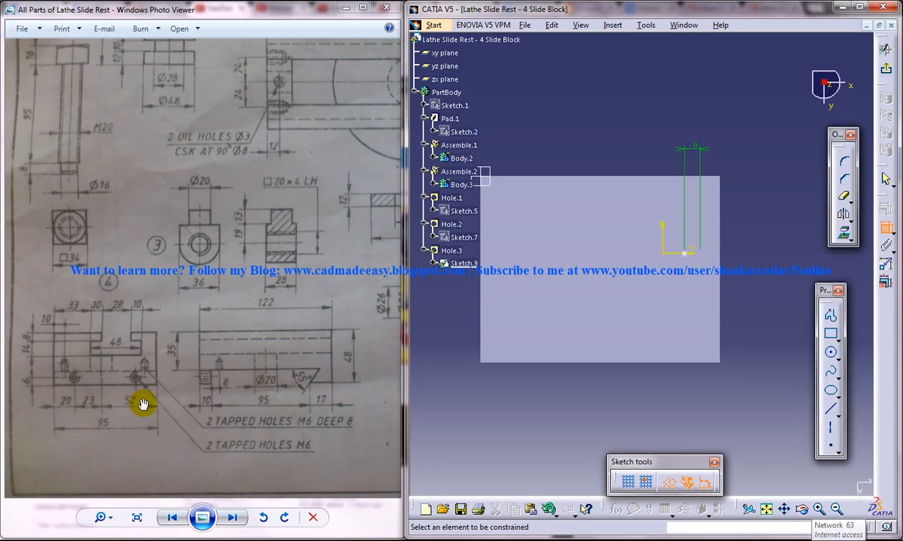
mouse_move(680, 283)
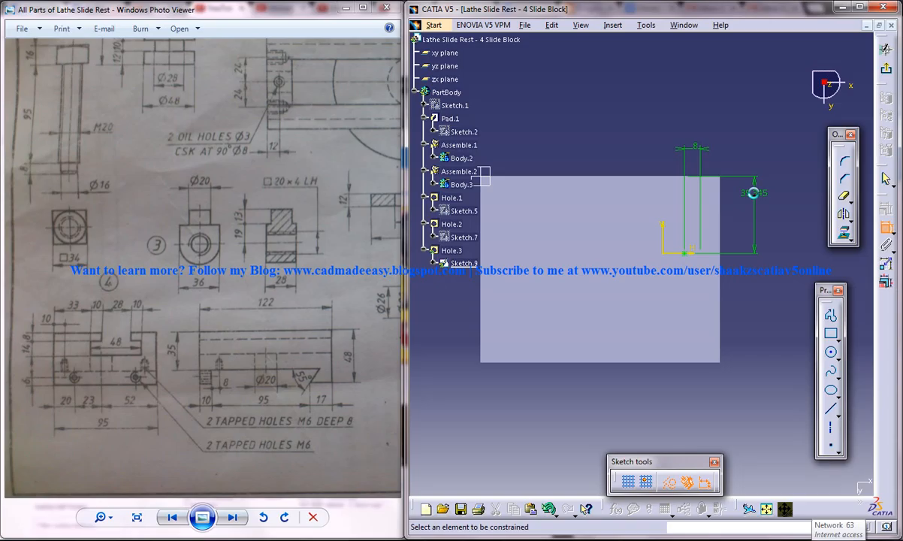
double_click(753, 192)
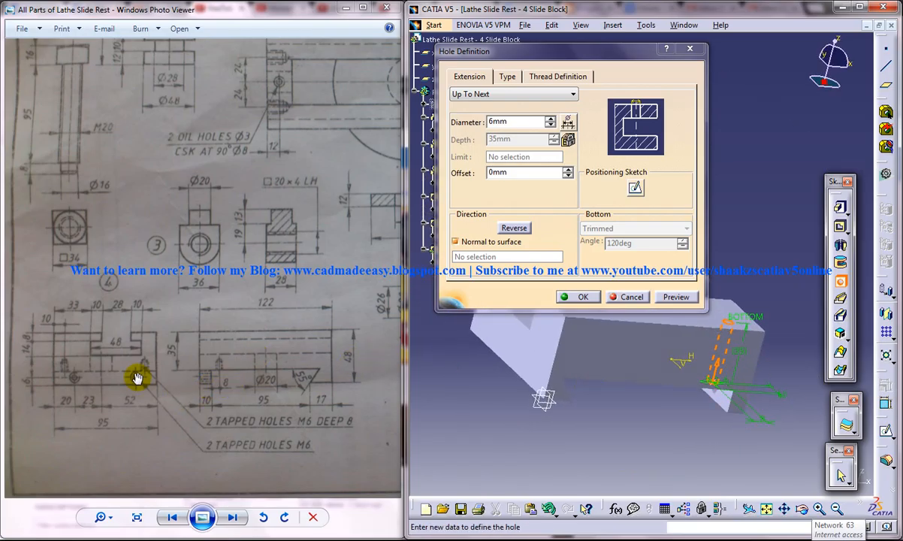
mouse_move(252, 421)
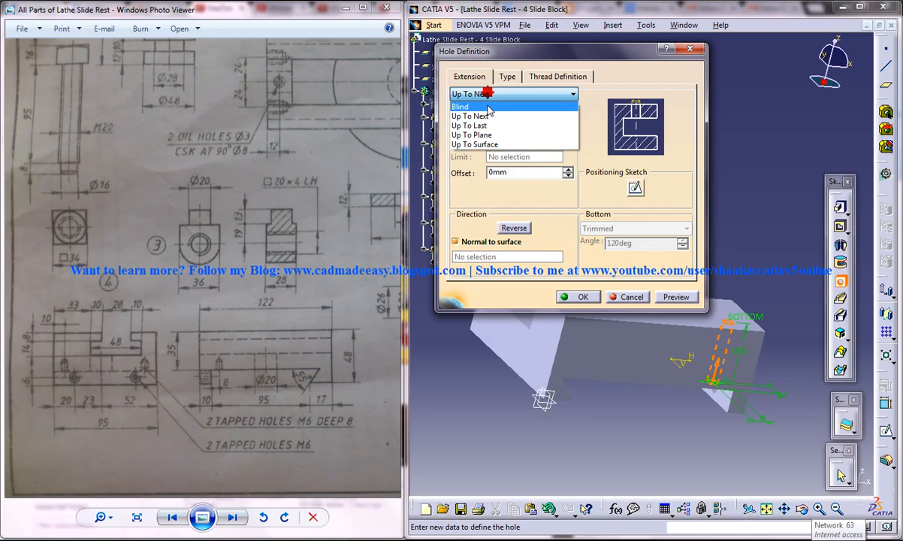
click(460, 106)
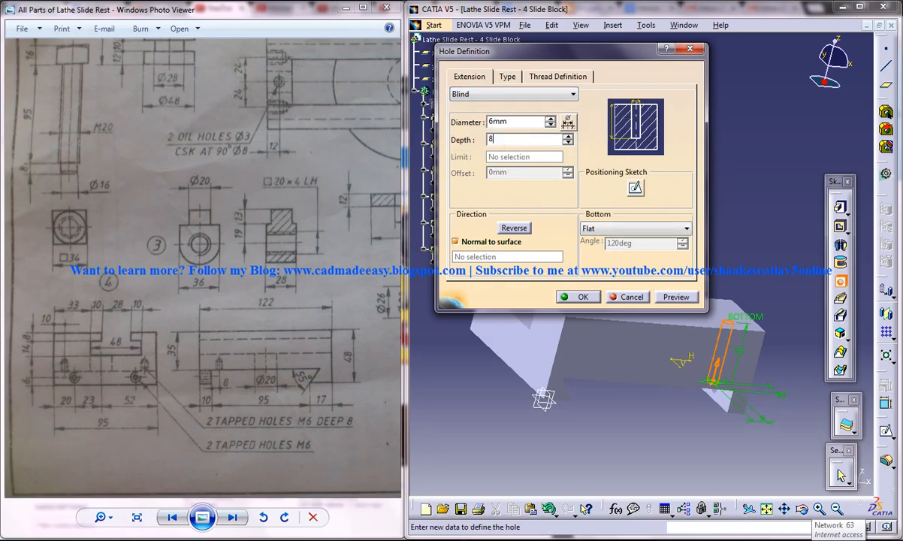
click(579, 297)
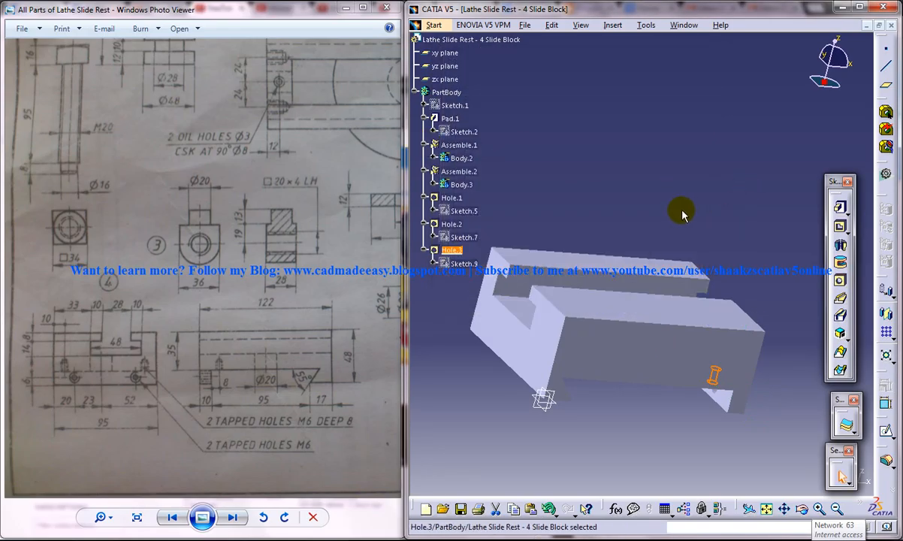
Step: Orbit to another face and place a 6 mm blind hole 10 mm from its edge
drag(680, 214, 598, 299)
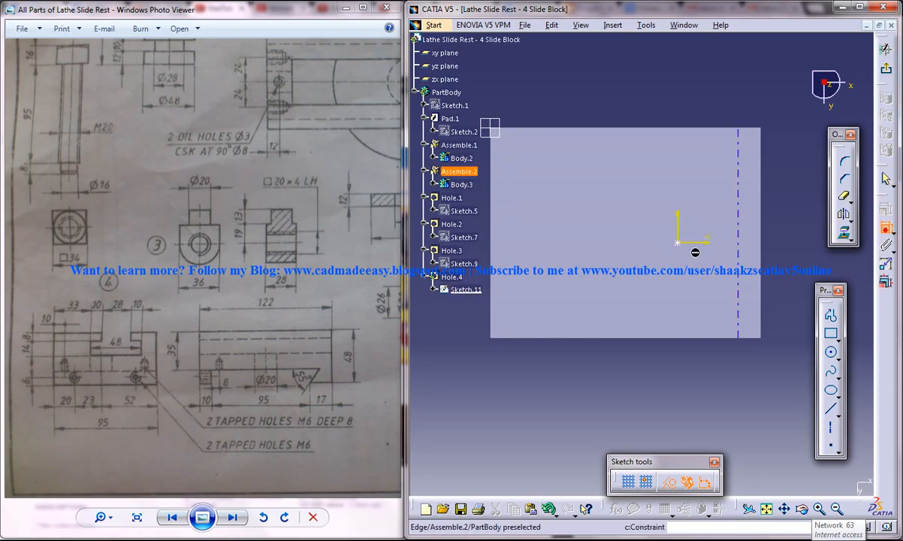
click(695, 252)
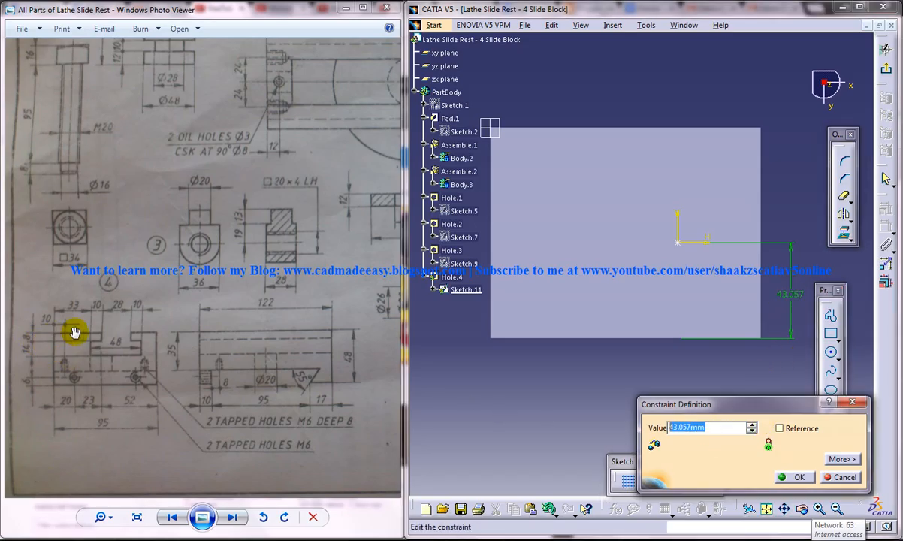
click(793, 477)
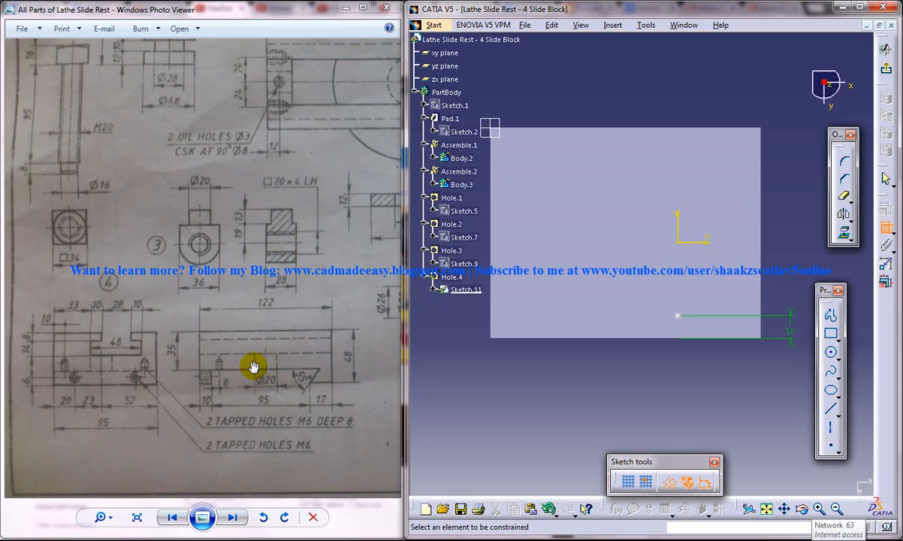
click(466, 289)
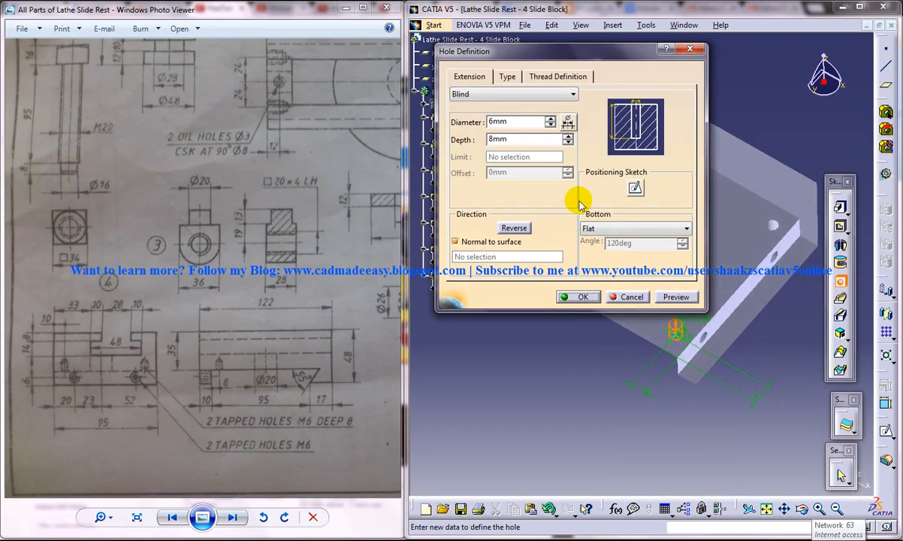
click(579, 297)
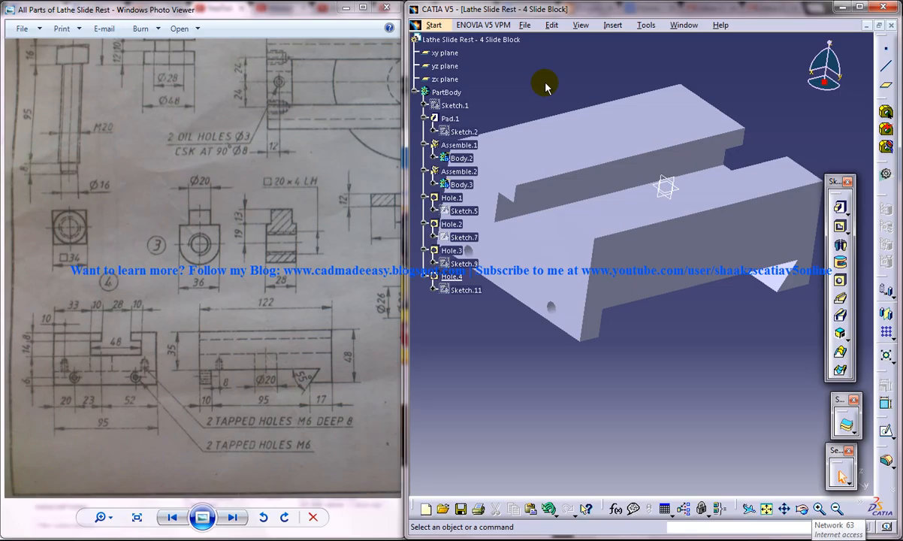
mouse_move(487, 107)
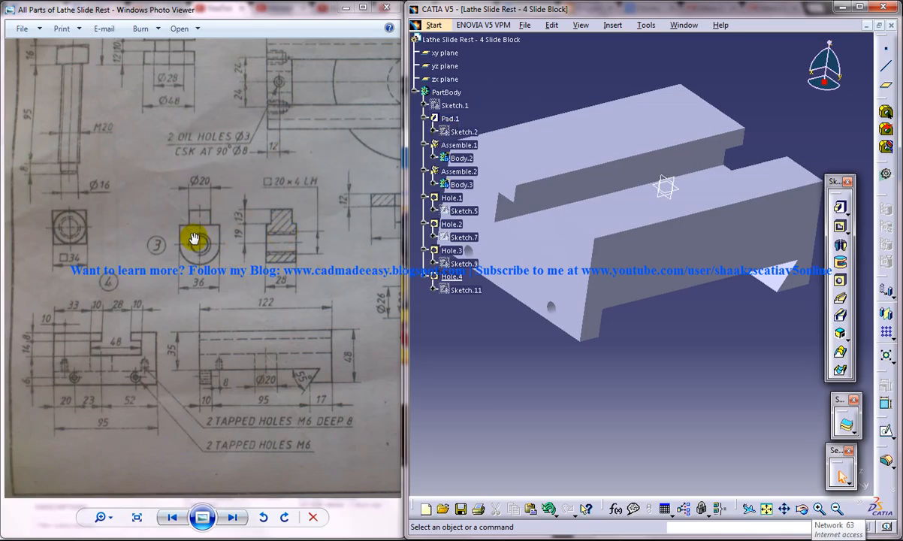
click(452, 119)
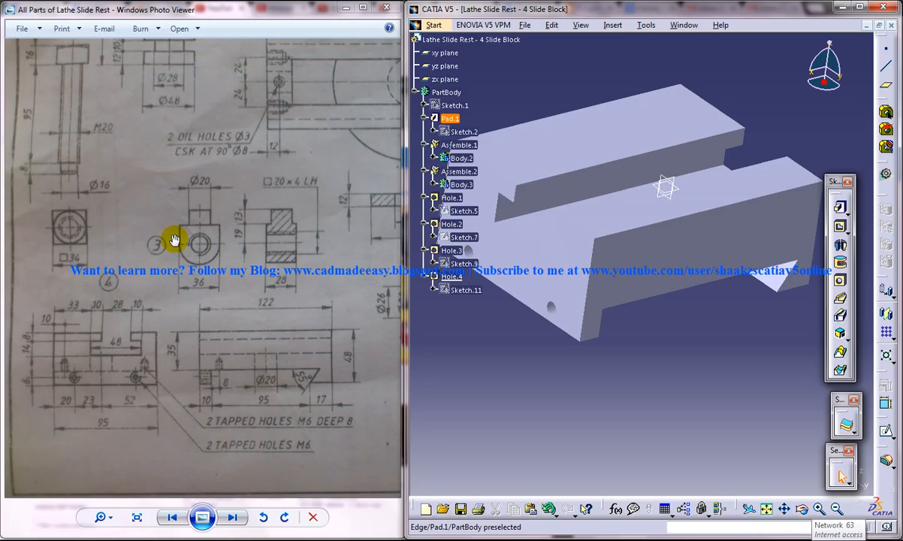